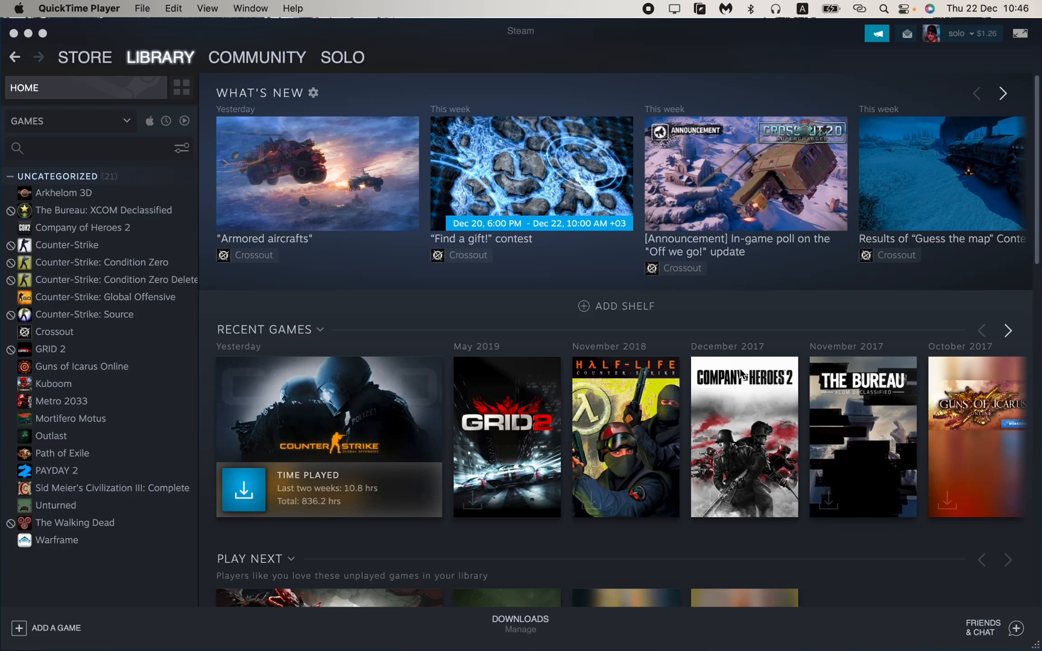
mouse_move(774, 363)
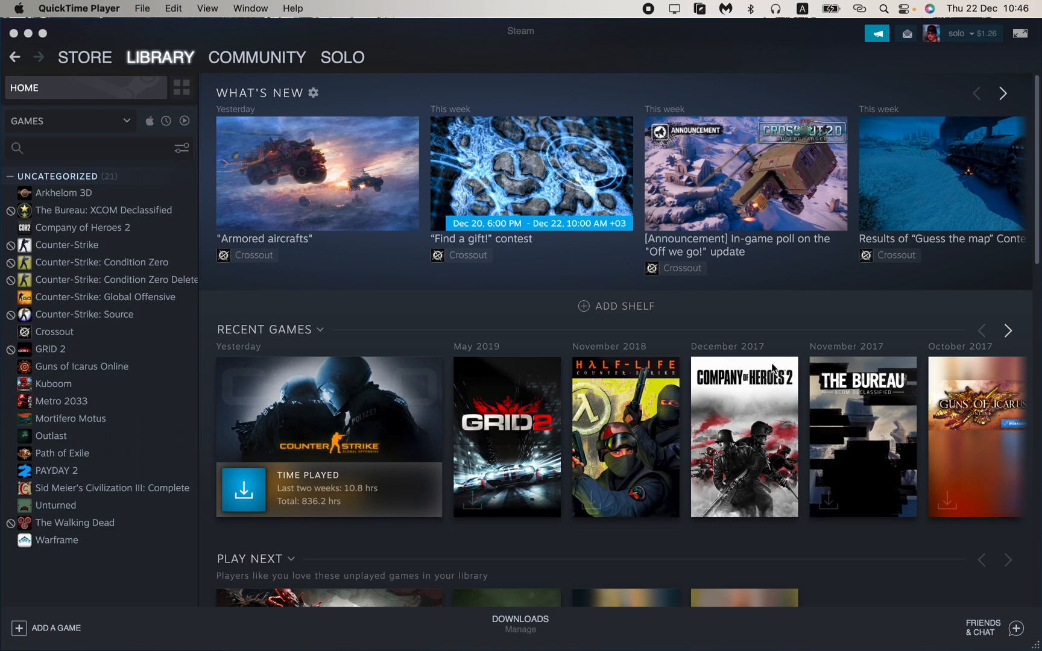
mouse_move(799, 322)
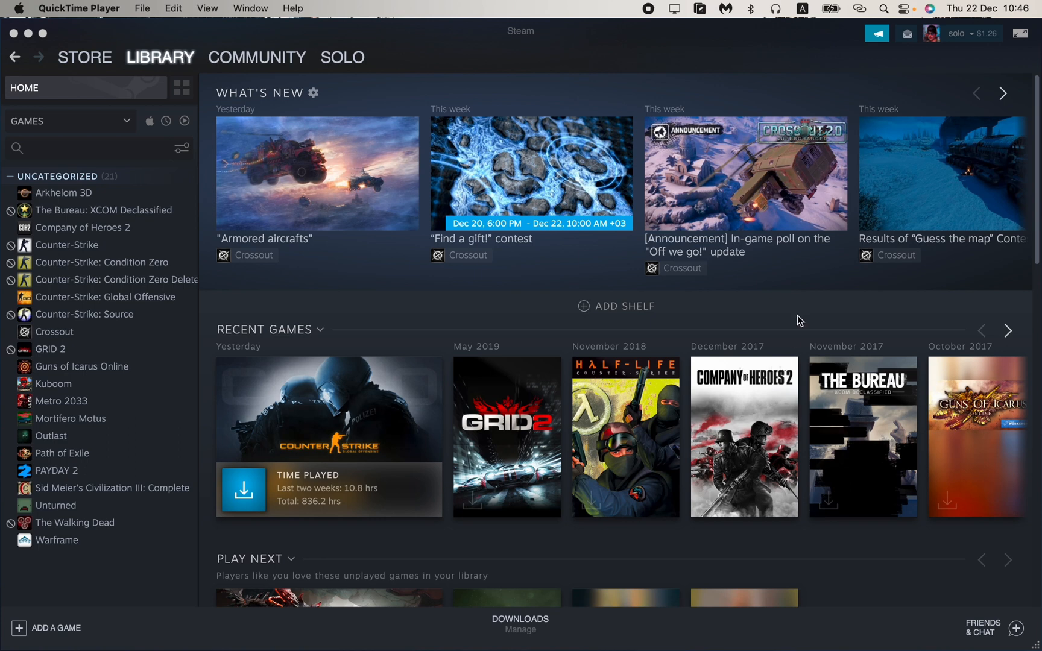
mouse_move(702, 406)
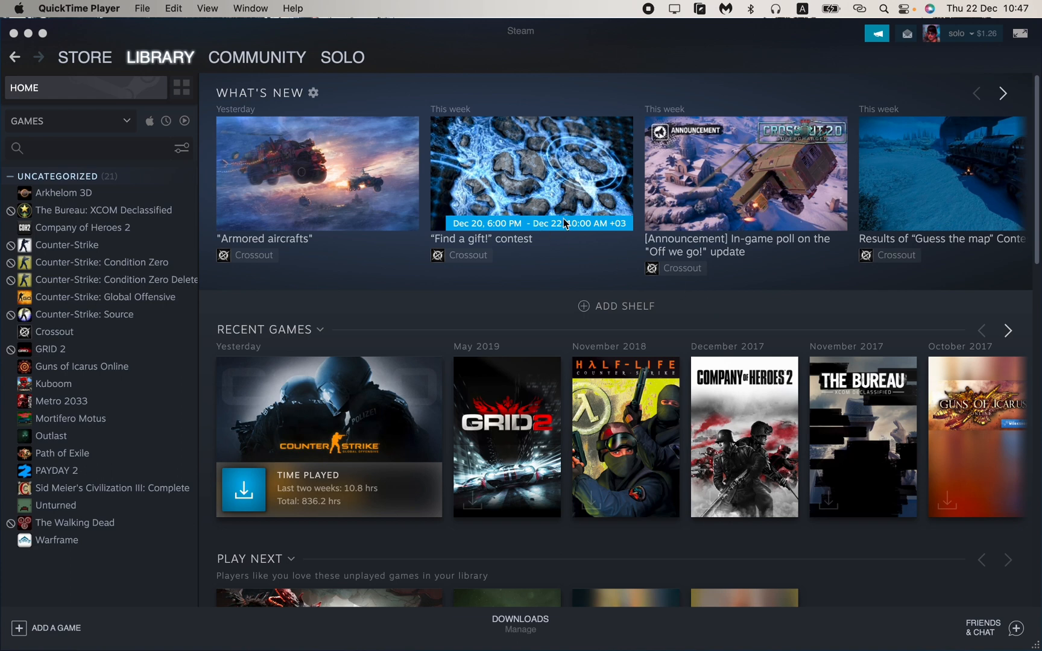
mouse_move(968, 604)
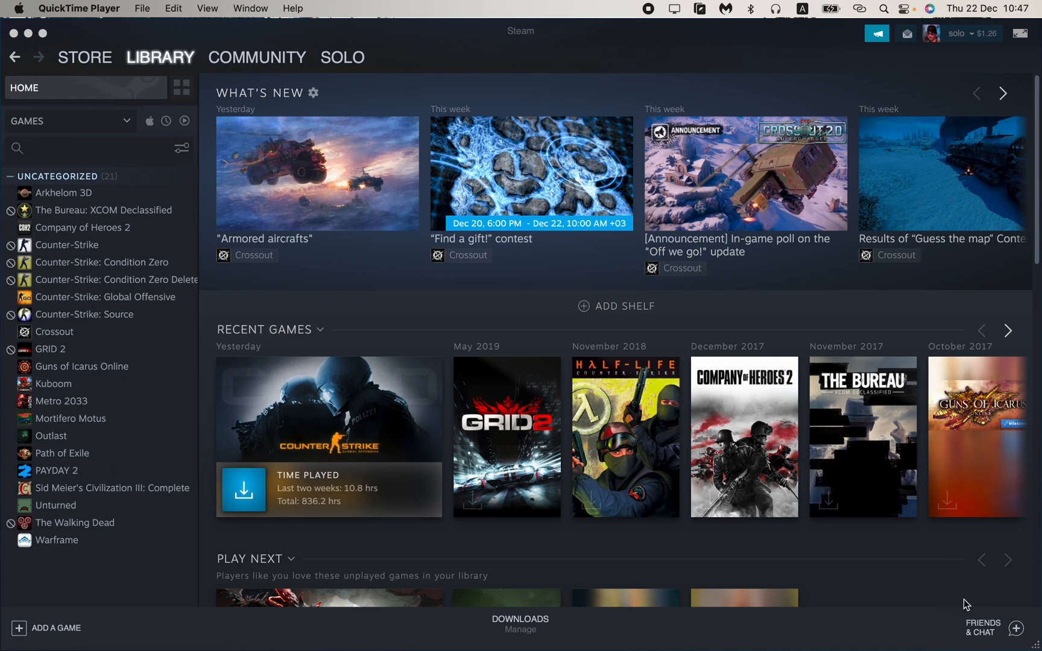
mouse_move(991, 632)
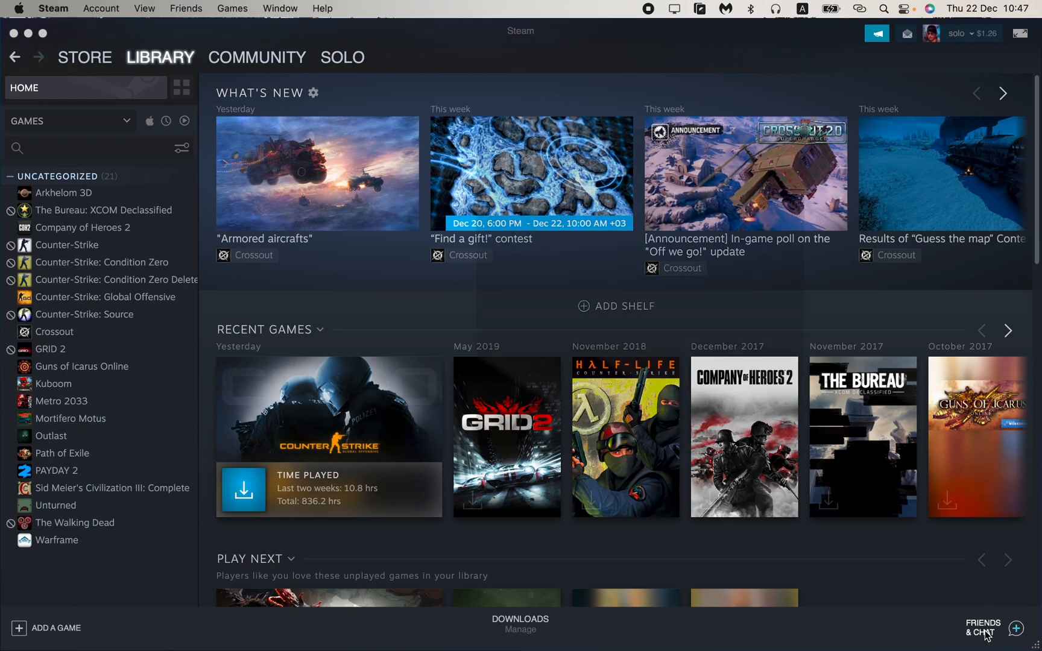
Bring up the Friends & Chat window from the bottom-right of the library.
click(983, 629)
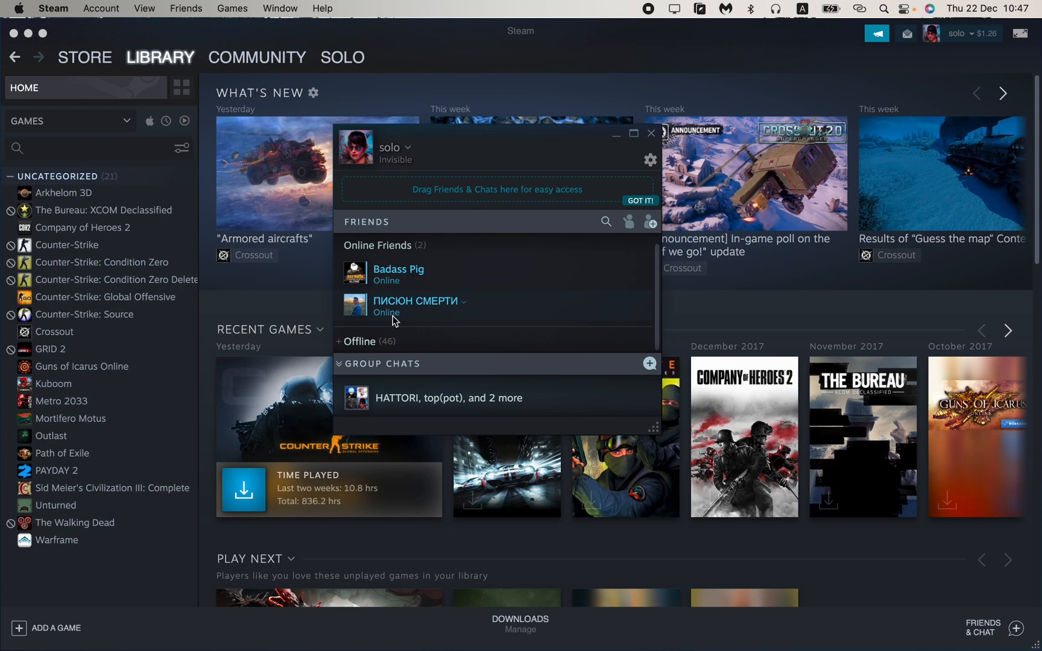
mouse_move(371, 383)
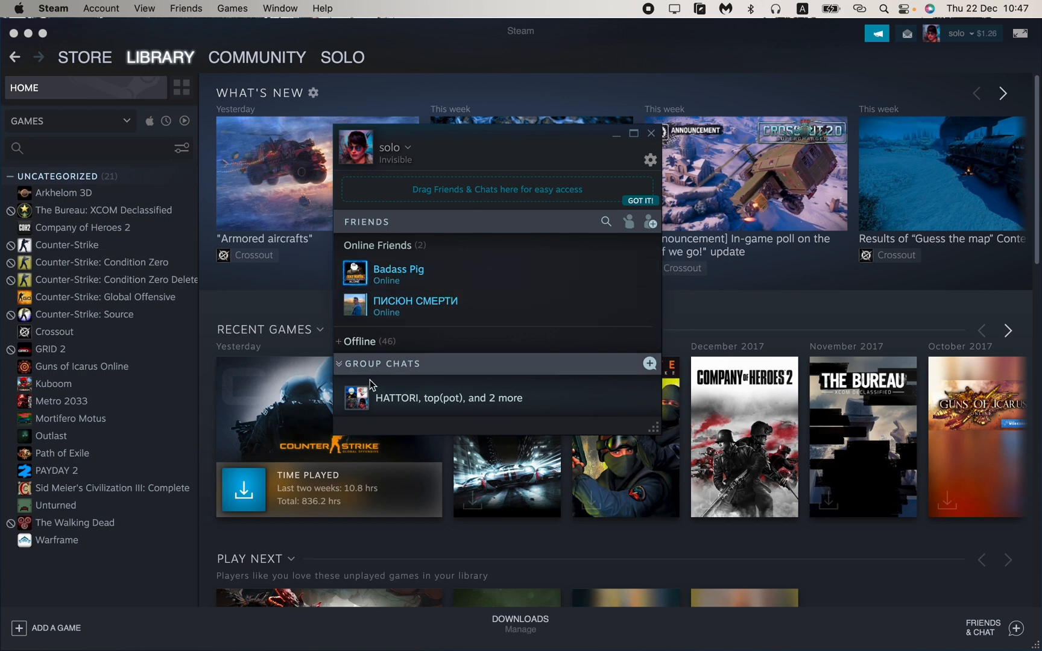
mouse_move(473, 227)
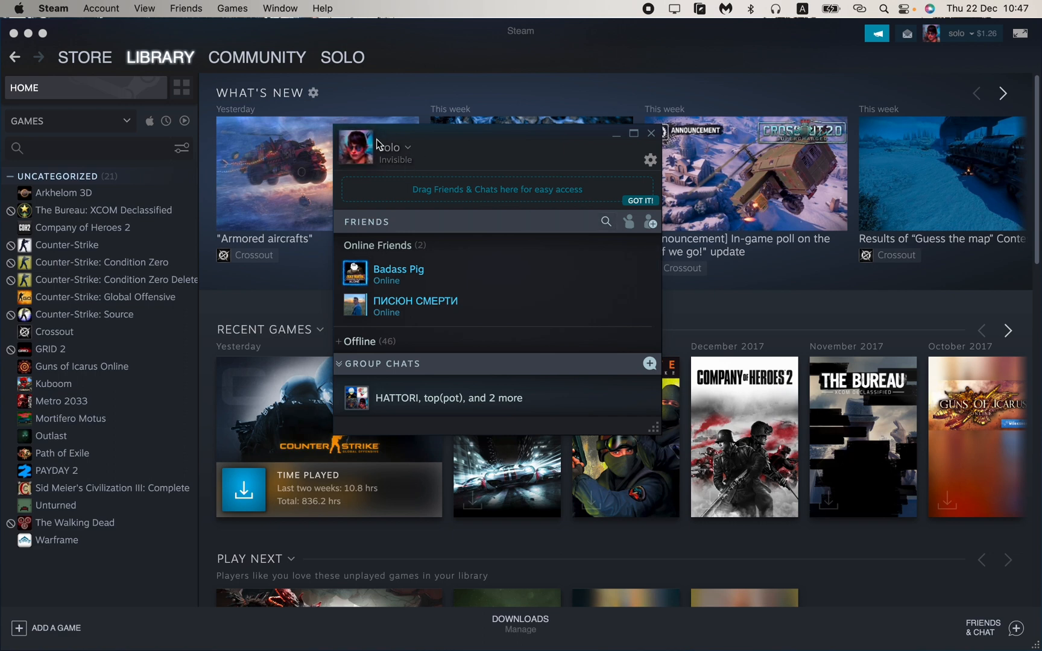
mouse_move(414, 154)
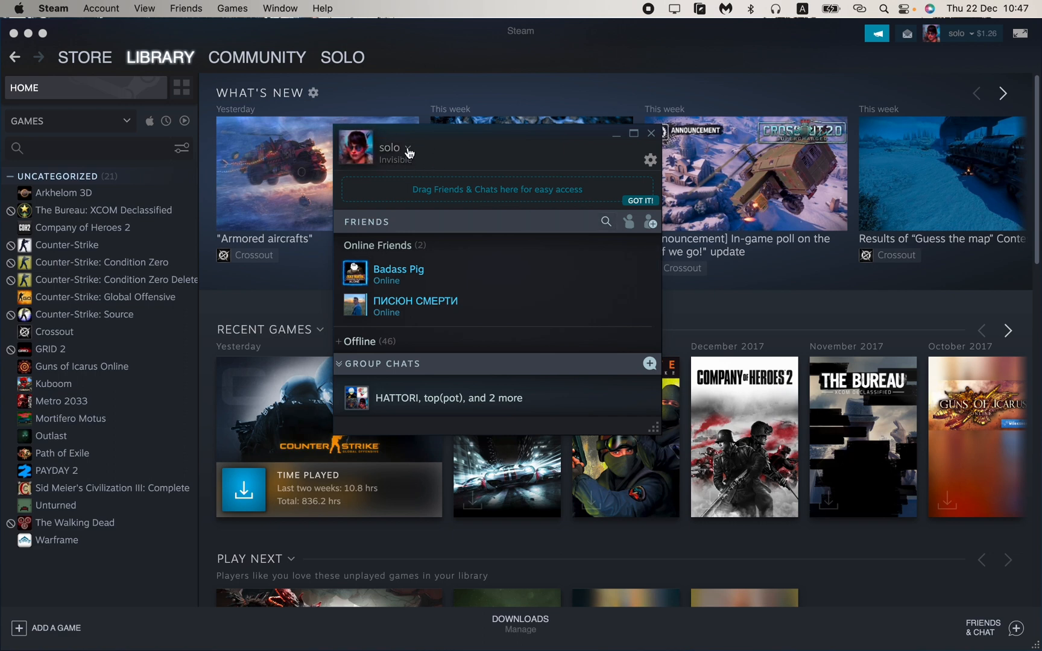
Switch the chat status to Online from the profile-name dropdown, then reopen the status list.
click(407, 150)
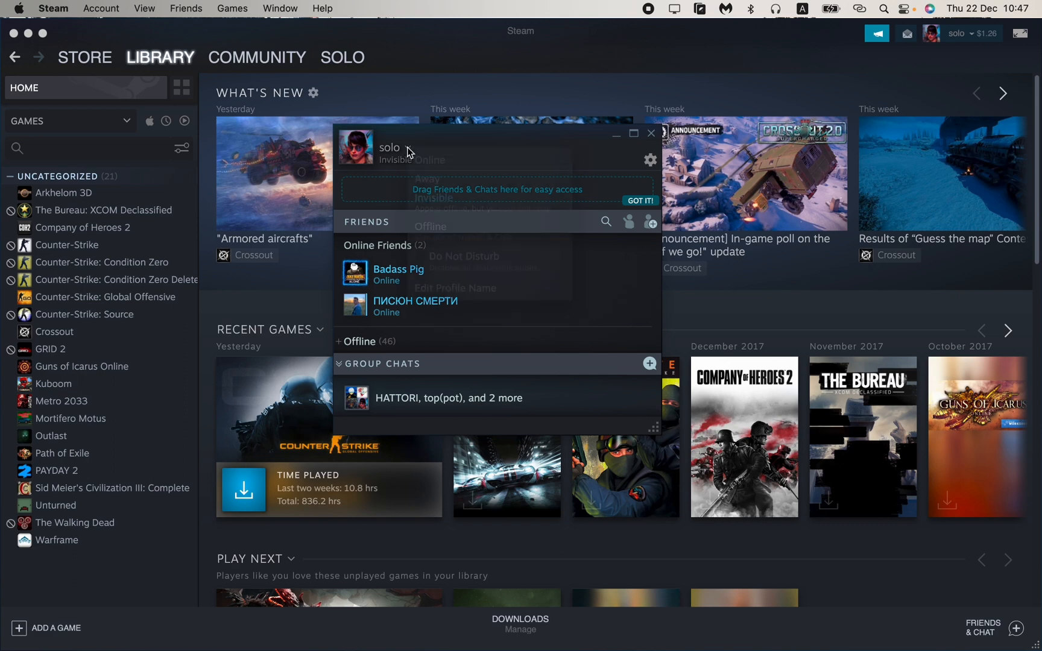
click(430, 227)
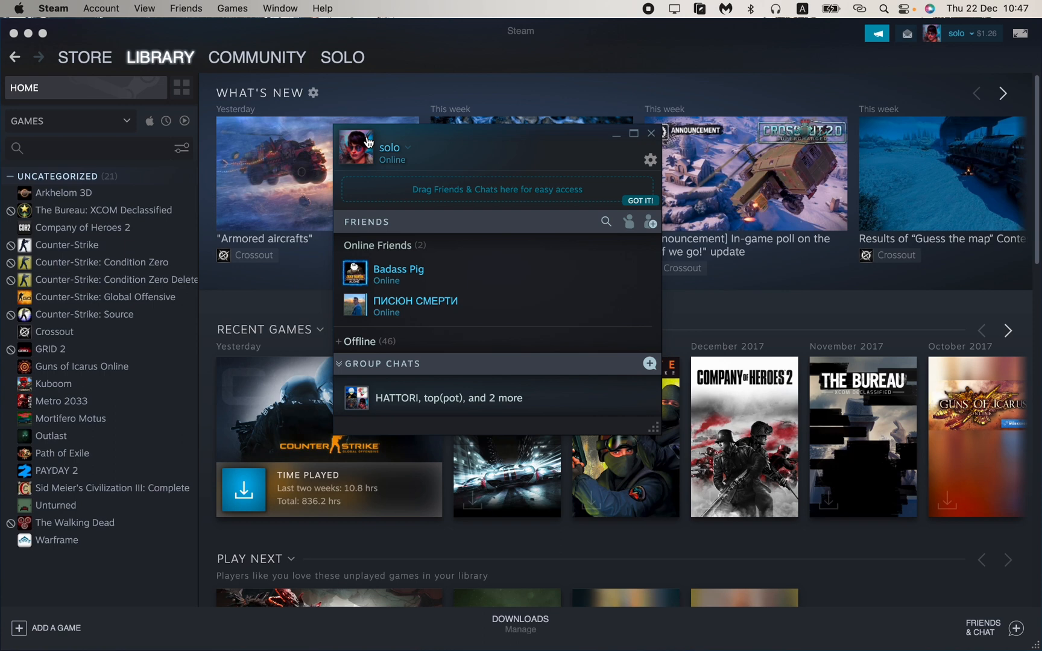
mouse_move(398, 174)
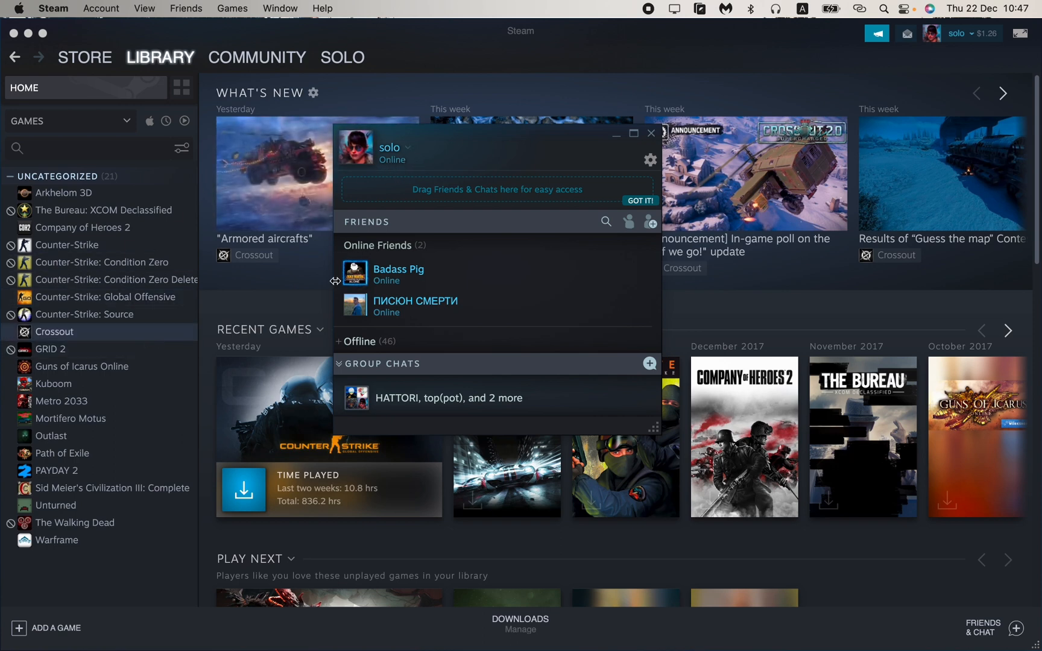
mouse_move(402, 164)
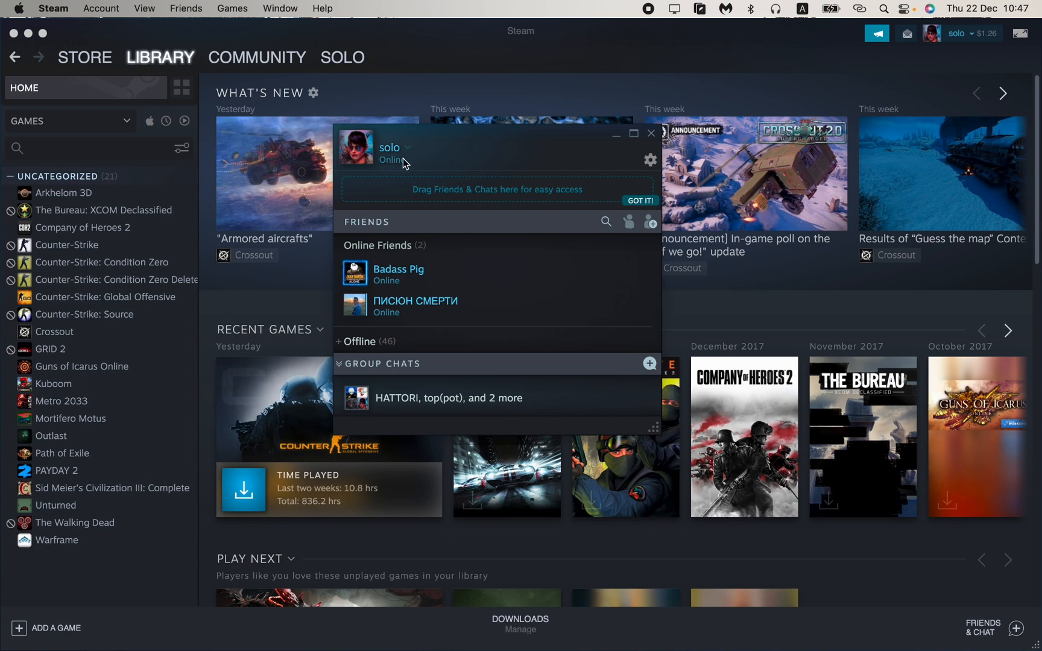
mouse_move(517, 190)
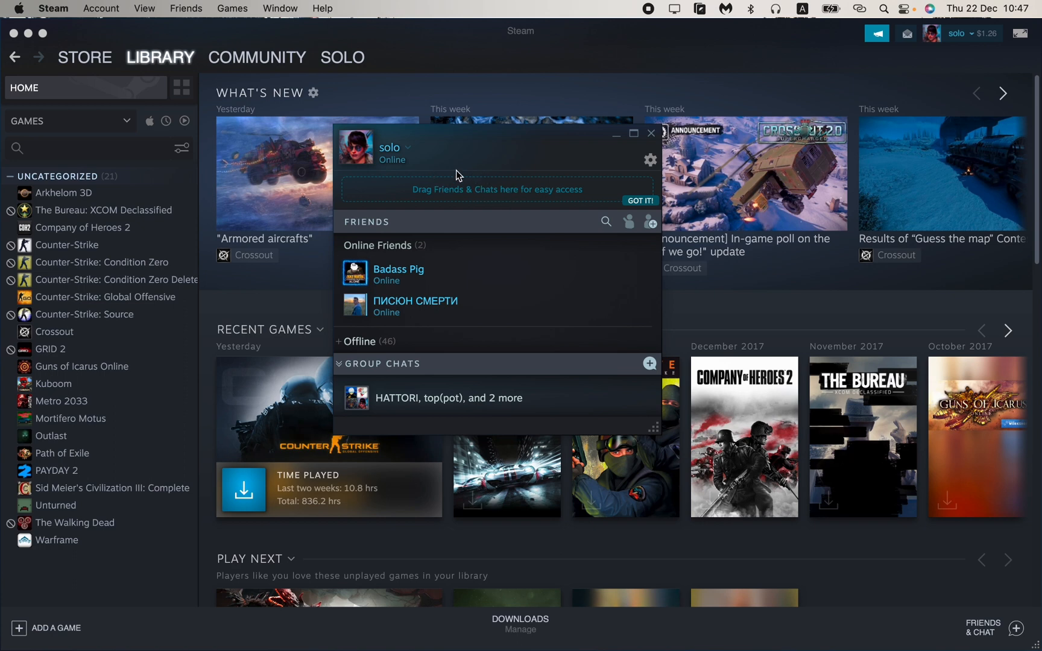
mouse_move(416, 152)
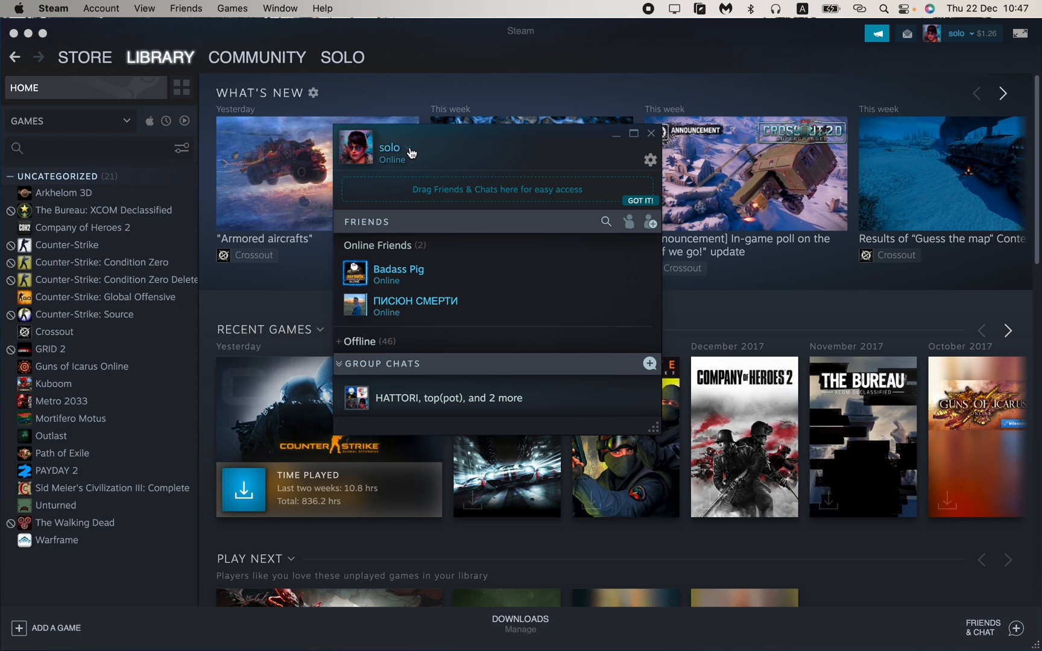
click(391, 148)
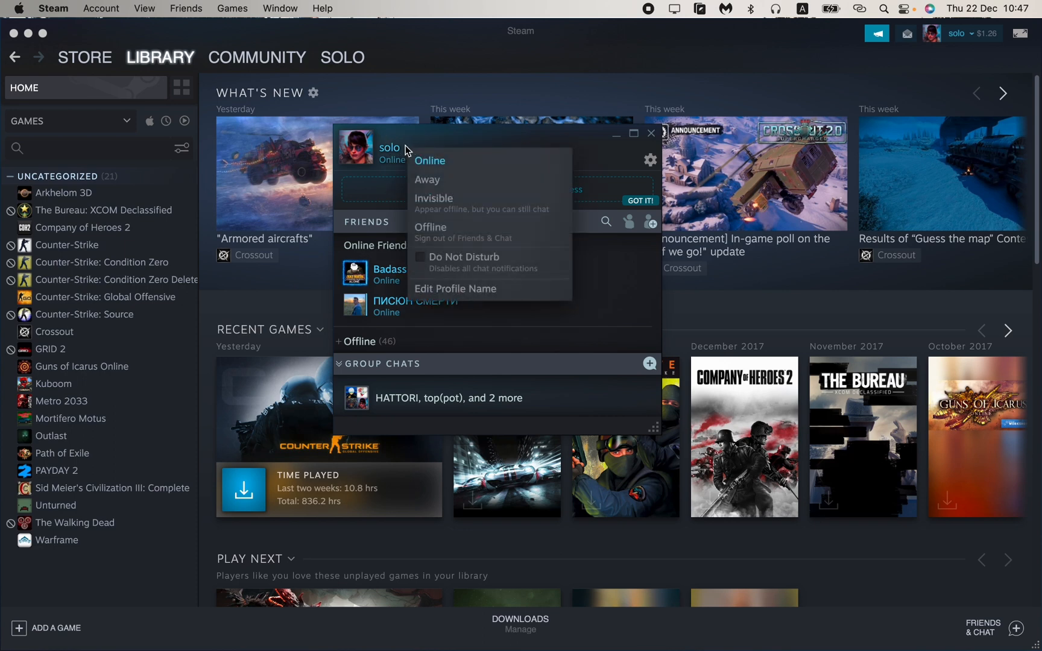
mouse_move(450, 214)
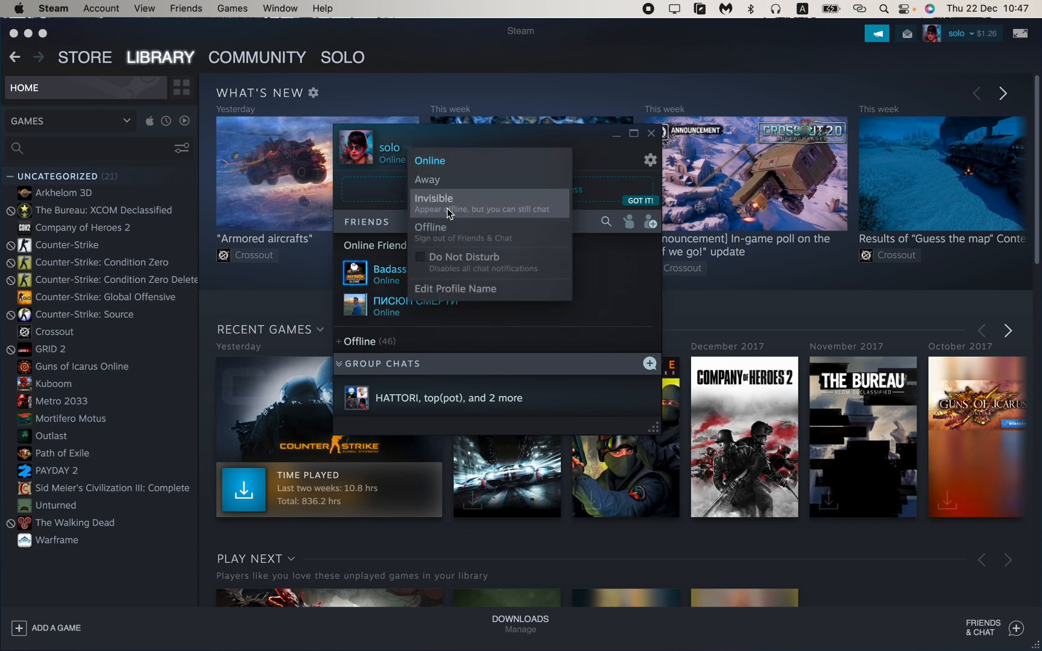
mouse_move(454, 240)
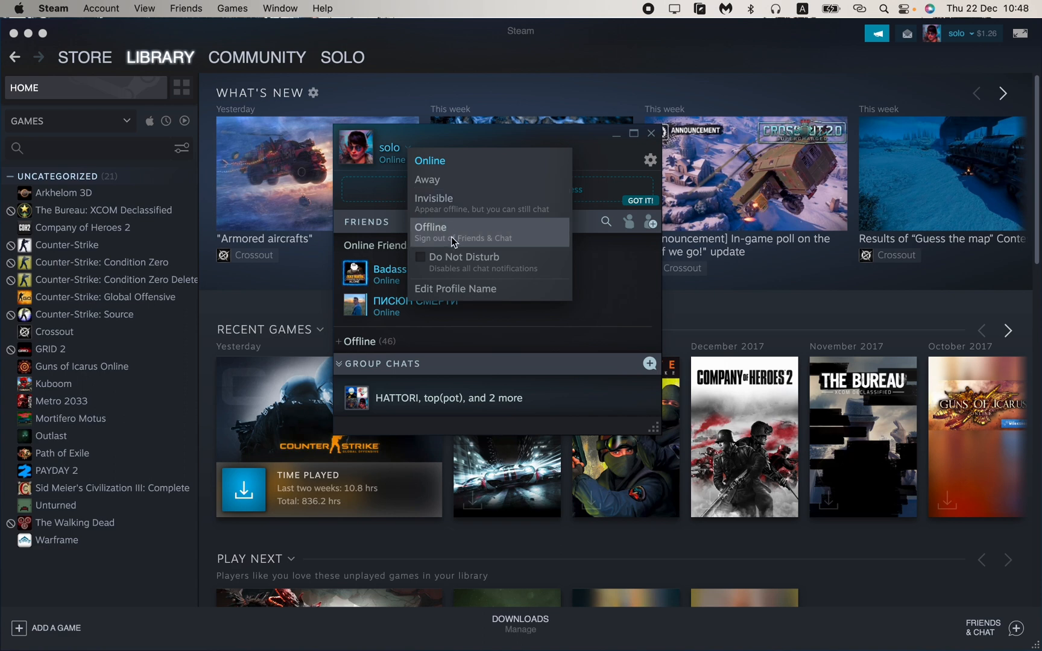
mouse_move(469, 219)
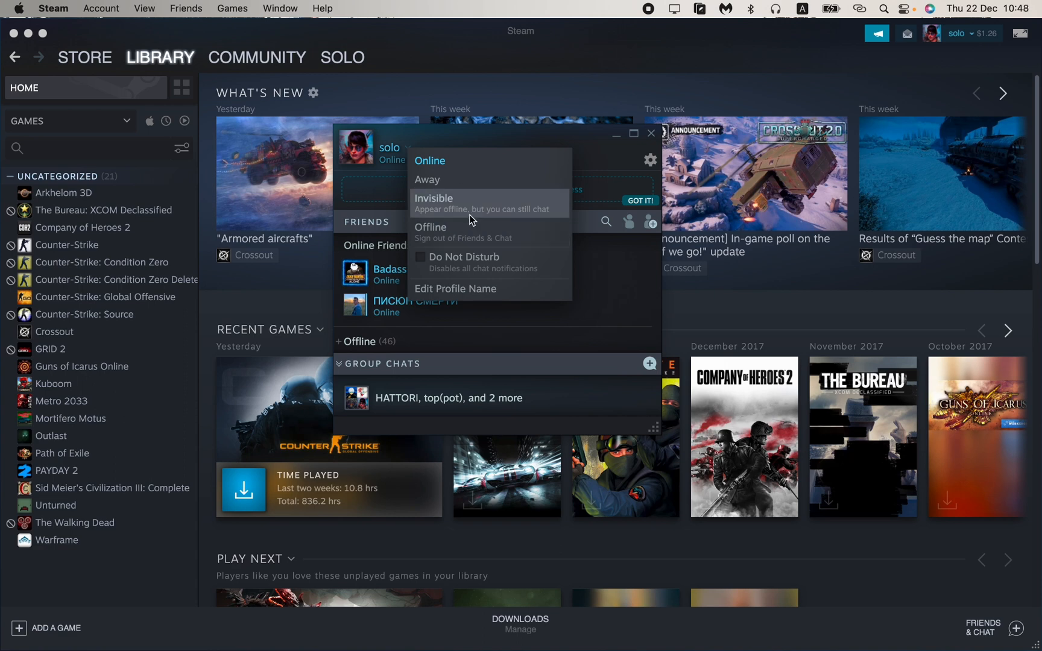
Choose Invisible so friends see you as offline while chat stays available.
click(435, 203)
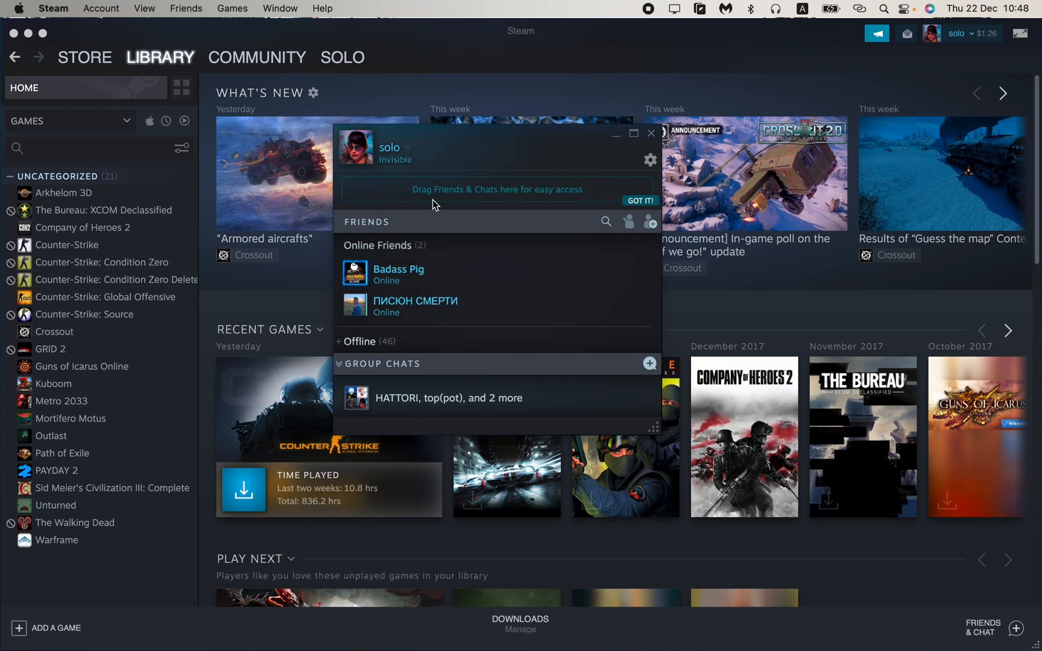
mouse_move(442, 196)
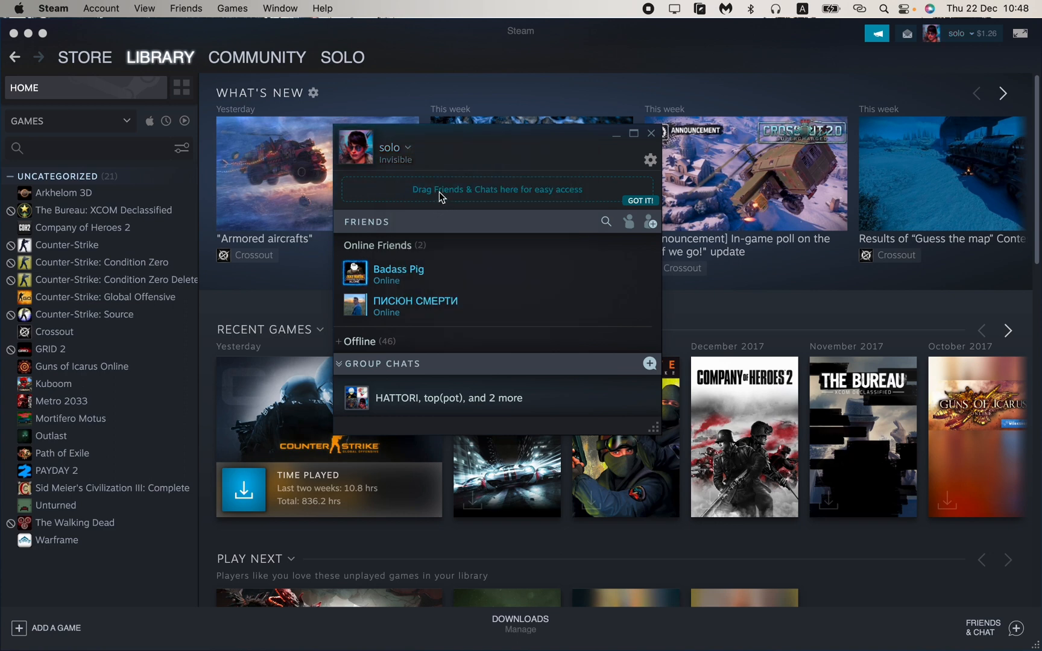
mouse_move(422, 153)
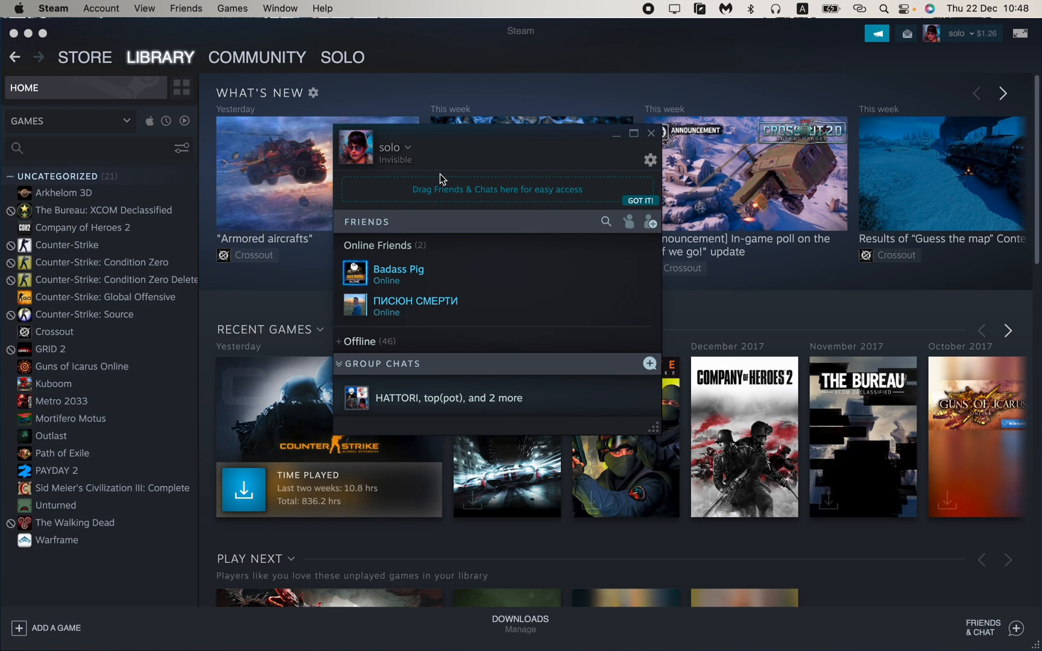
mouse_move(615, 292)
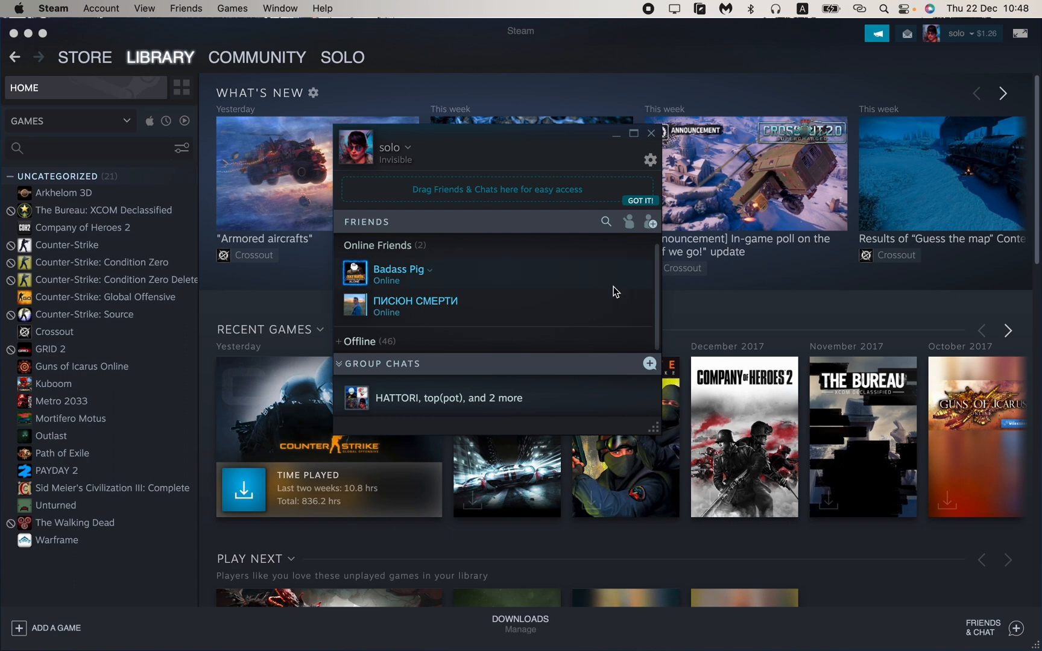